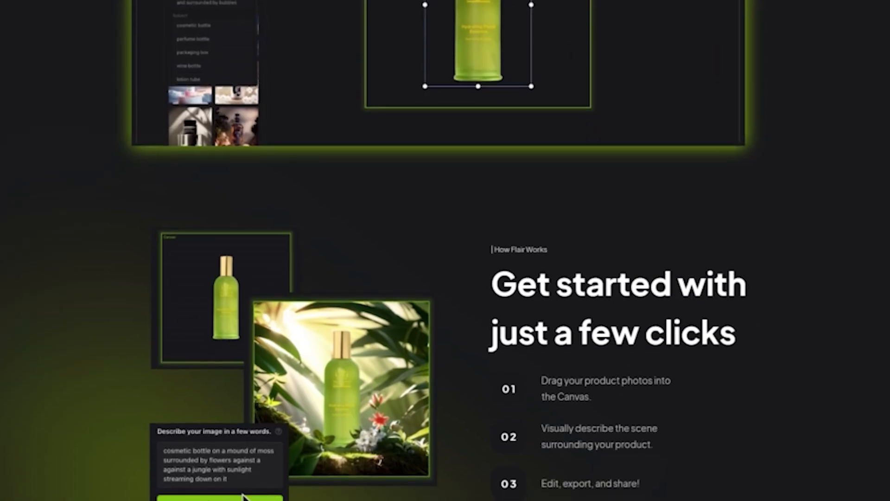
# Extend the scene prompt with 'surrounded by flowers' after 'cosmetic bottle on a mound of moss'.
pyautogui.scroll(-3)
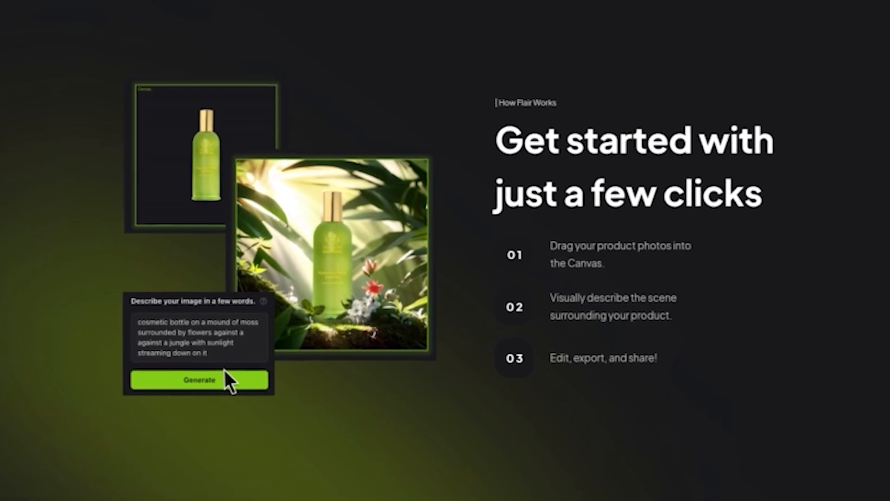
pyautogui.click(199, 379)
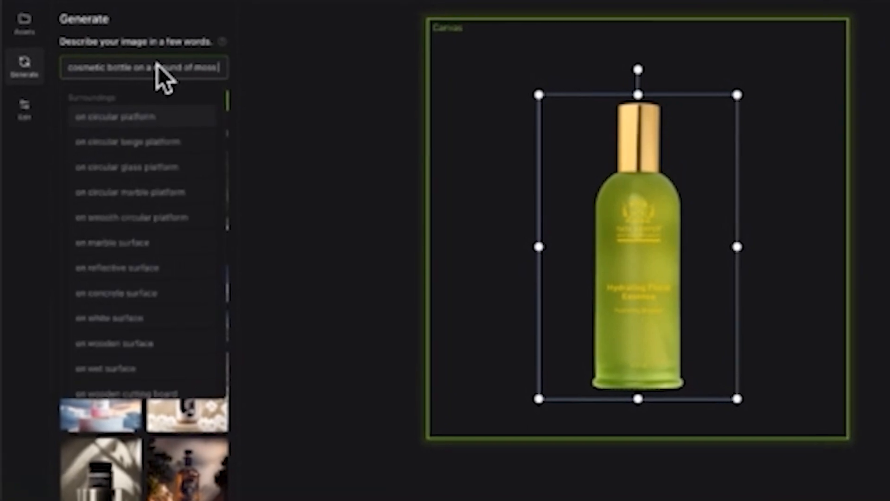
pyautogui.write('surrounded by flowers')
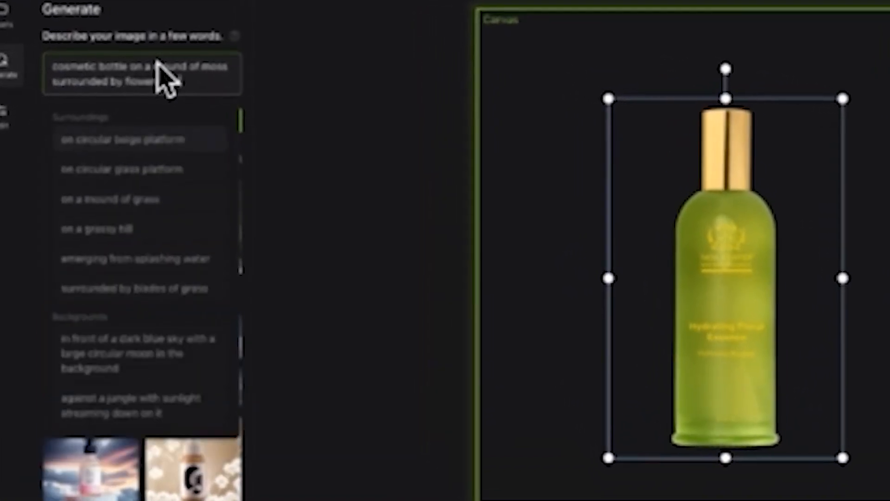
pyautogui.click(140, 58)
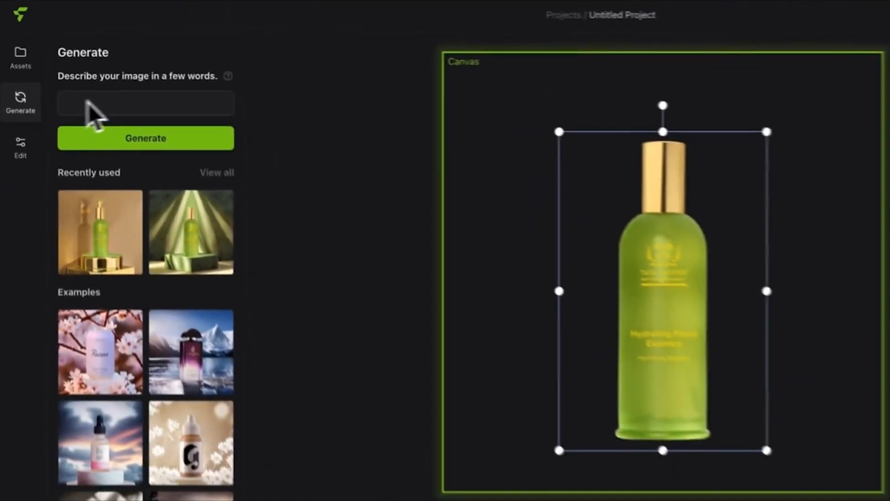
# Begin a fresh scene description reading 'cosmetic bottle'.
pyautogui.write('cosmetic bottle')
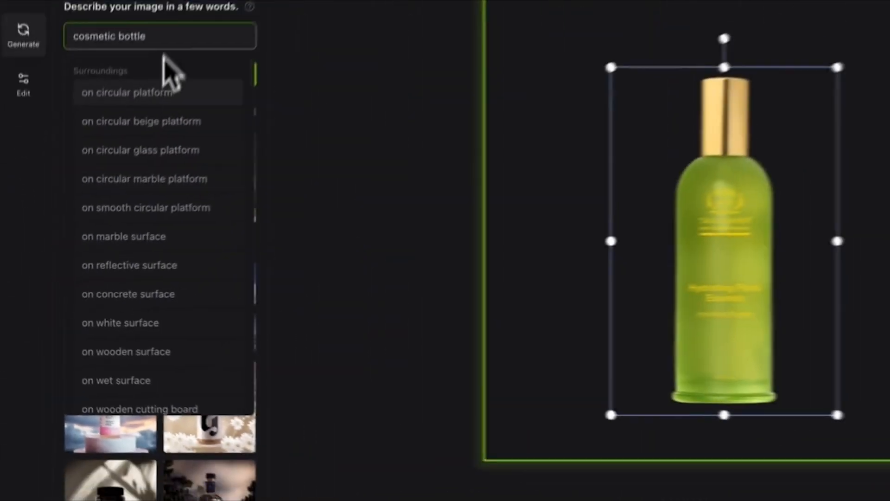